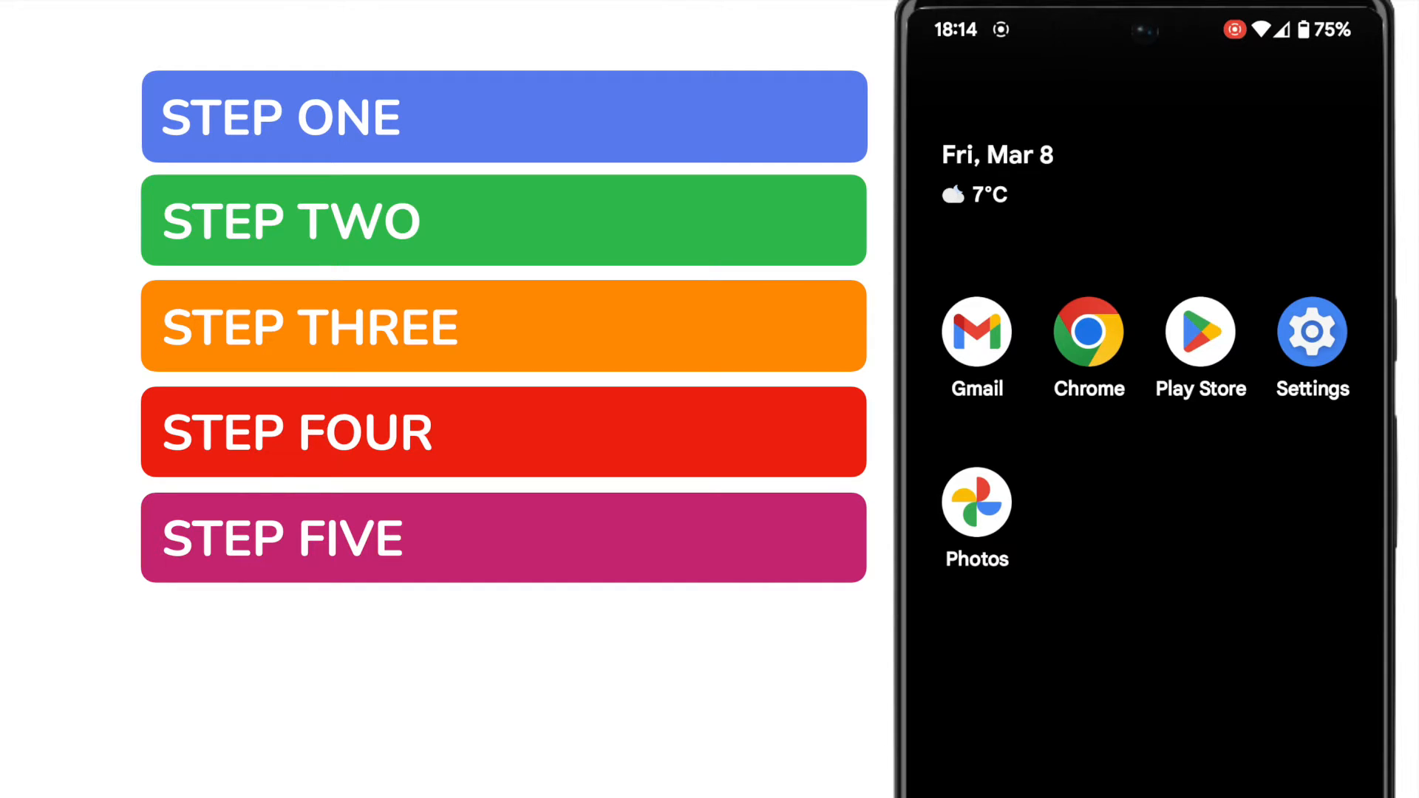
Long-press the empty home screen and choose Widgets to open the widgets picker.
left_click(504, 116)
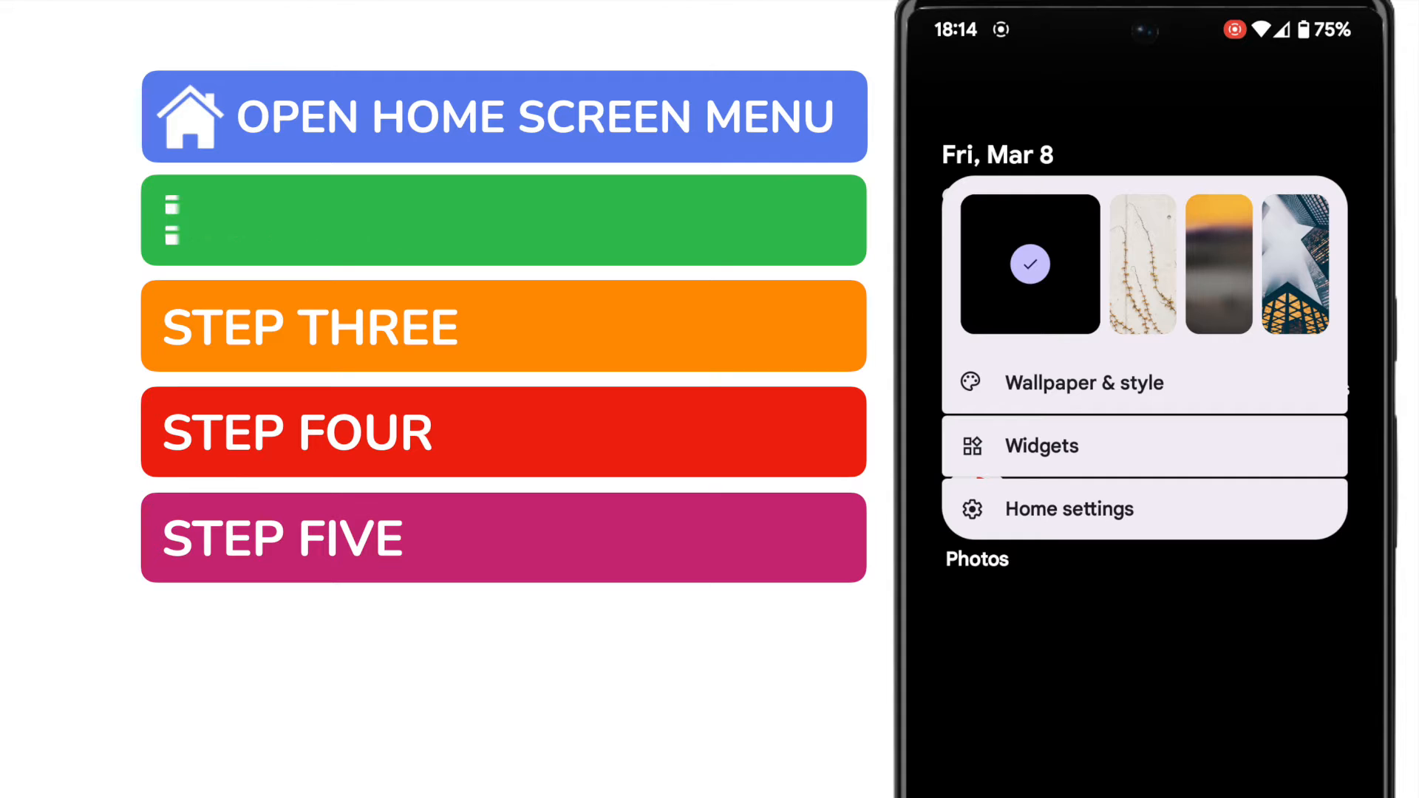
left_click(1041, 445)
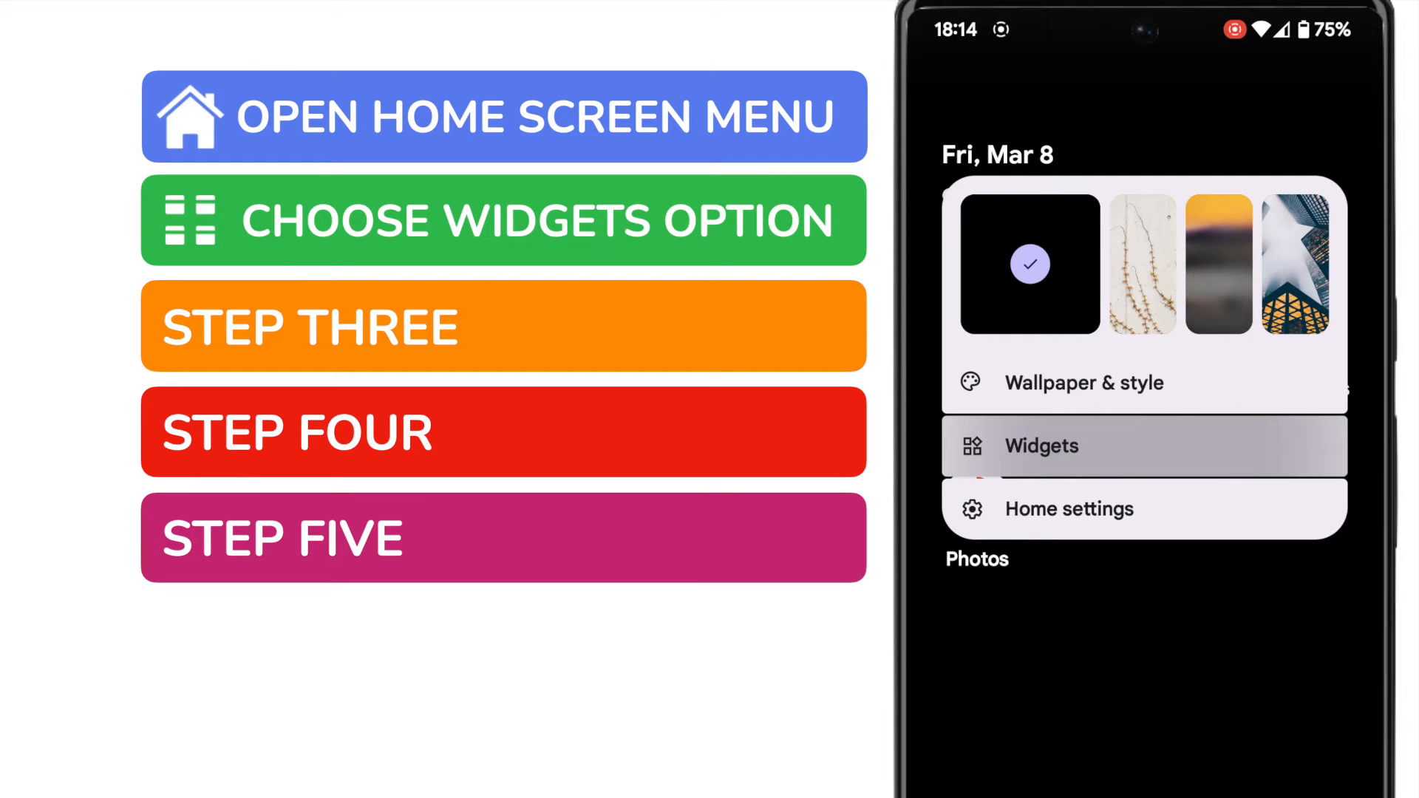
left_click(1040, 444)
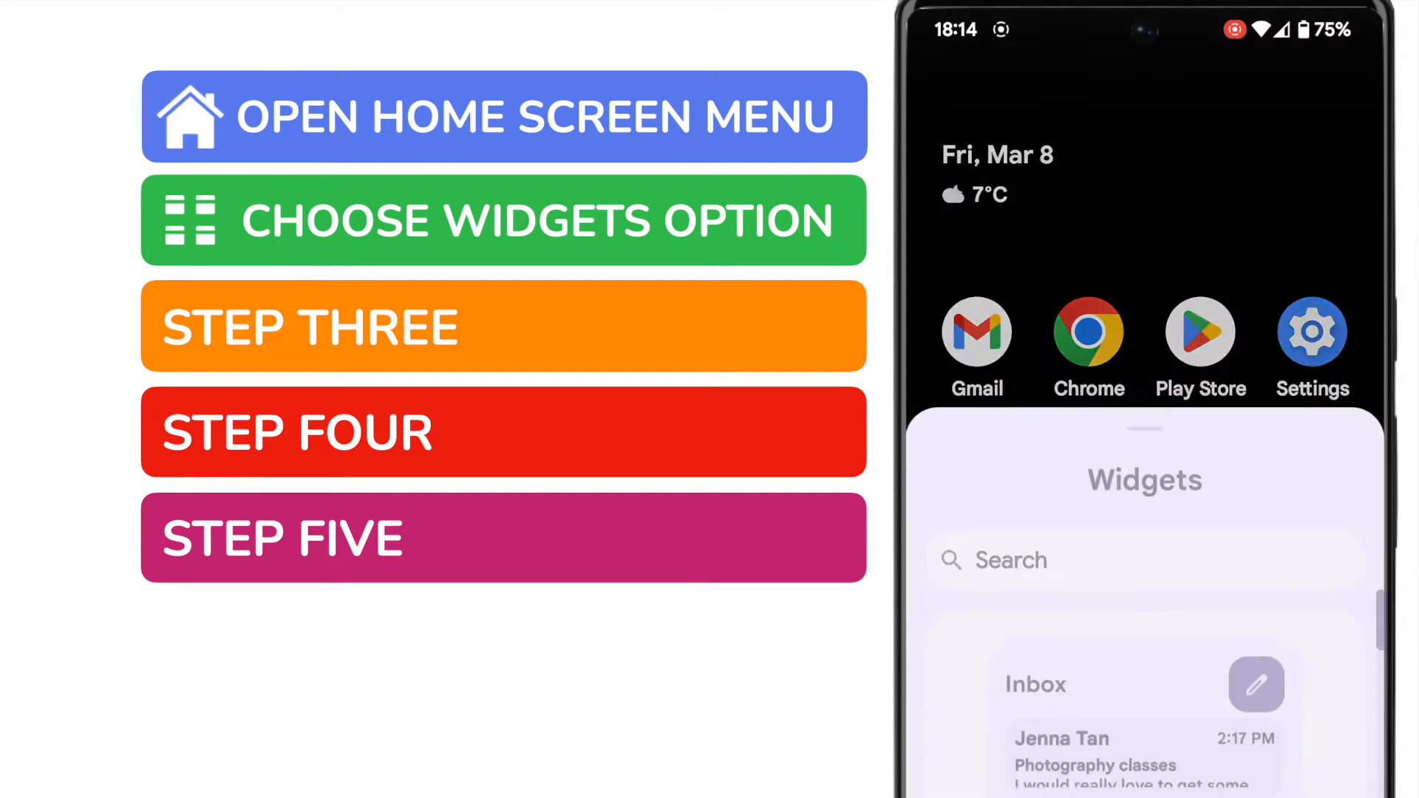
Scroll the widgets list to the Clock app and expand its widget previews.
scroll("up", 3)
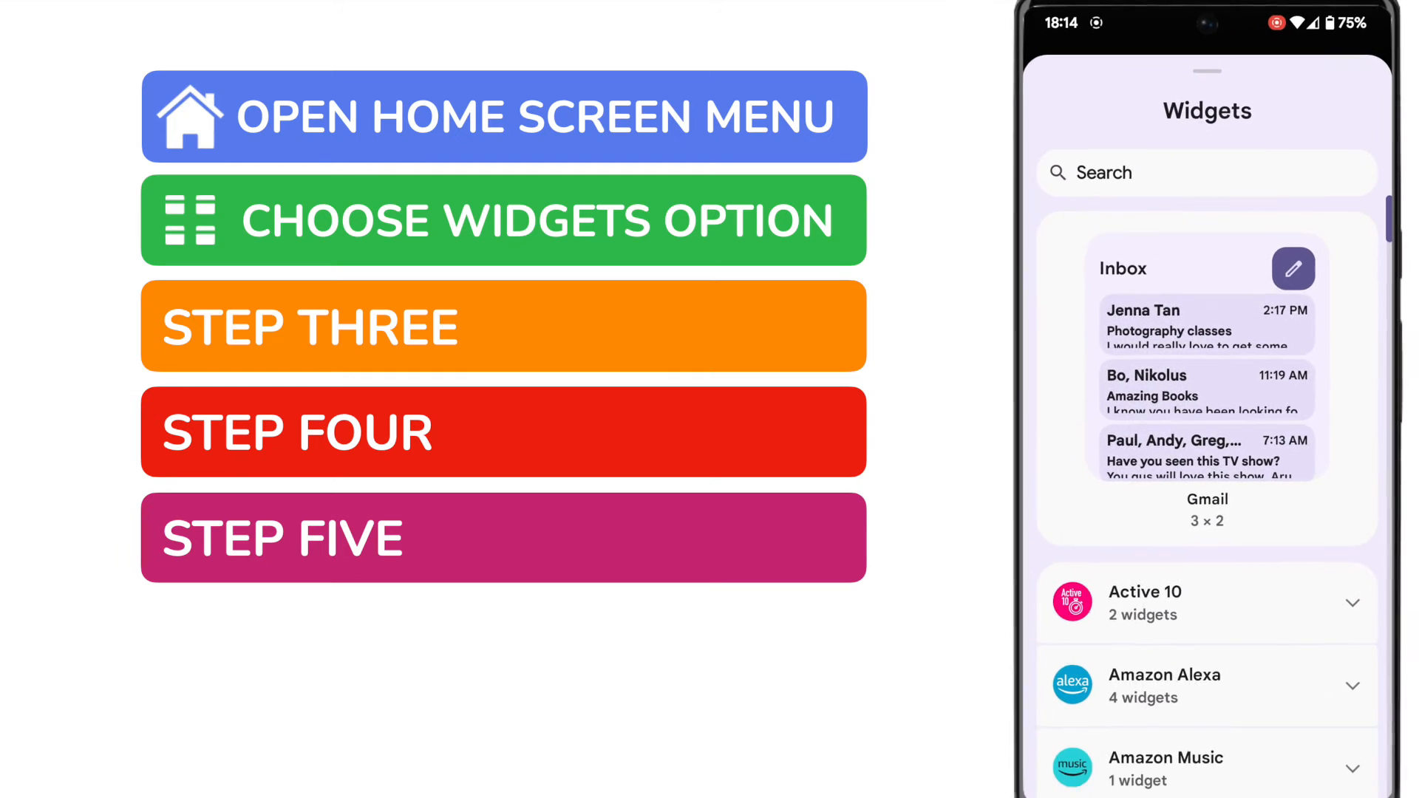
scroll("up", 3)
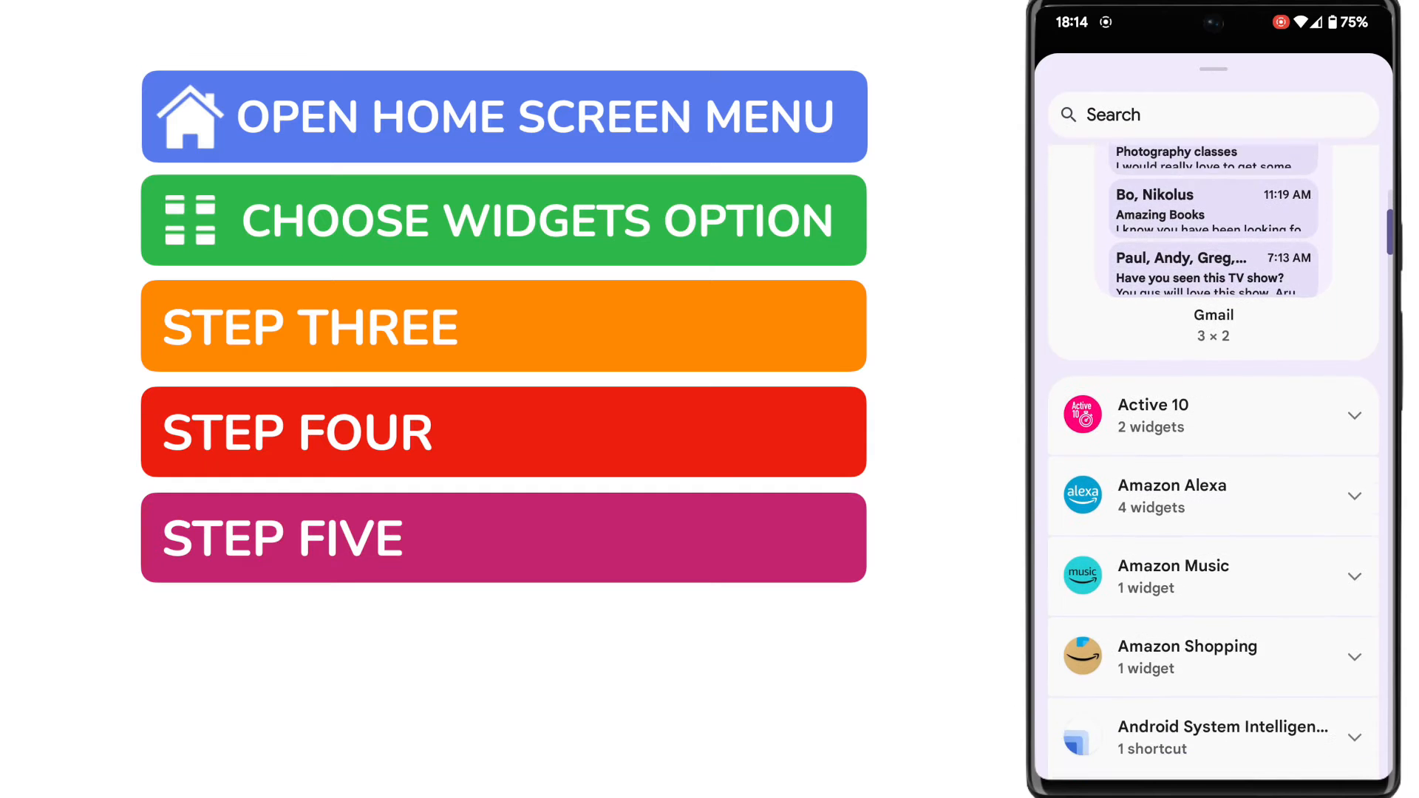
scroll("down", 3)
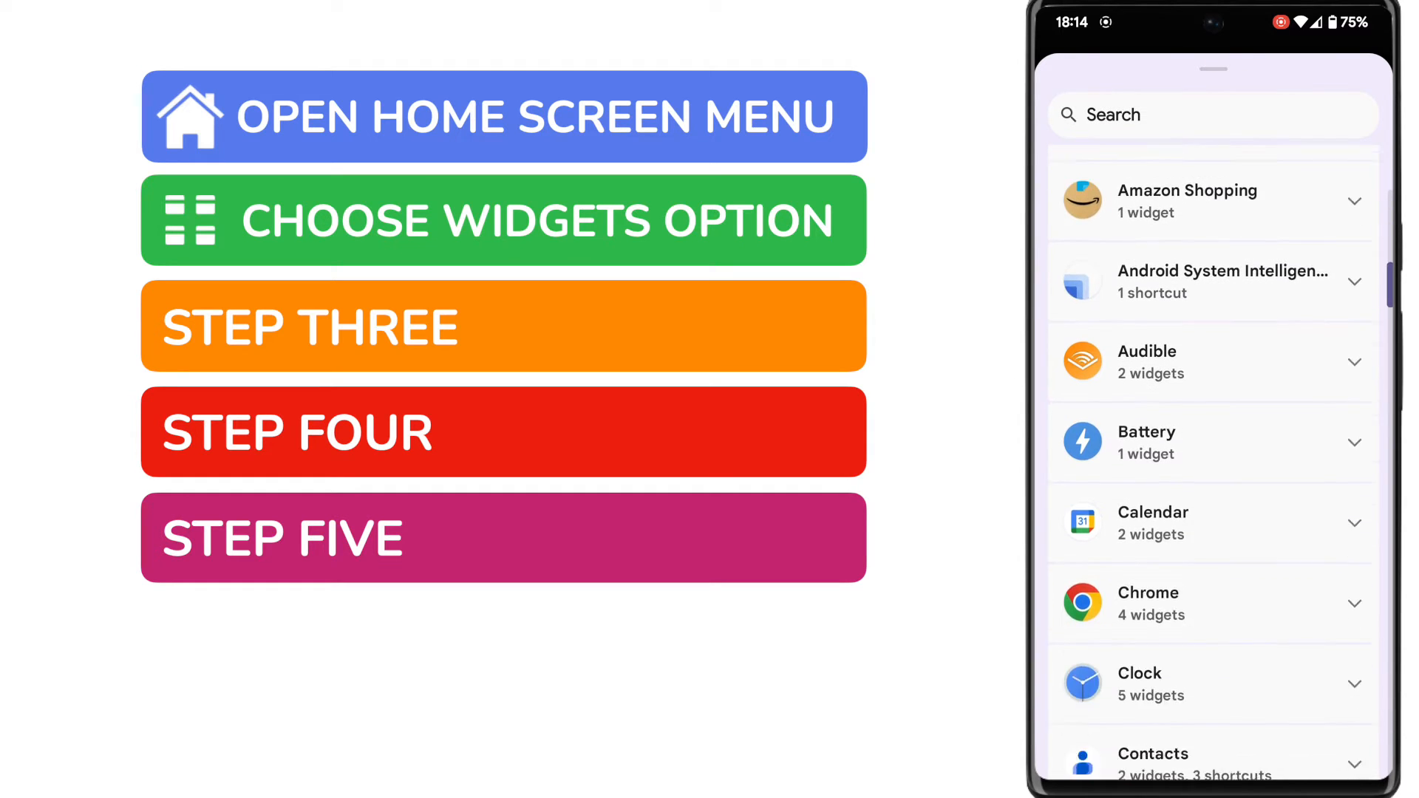
scroll("down", 3)
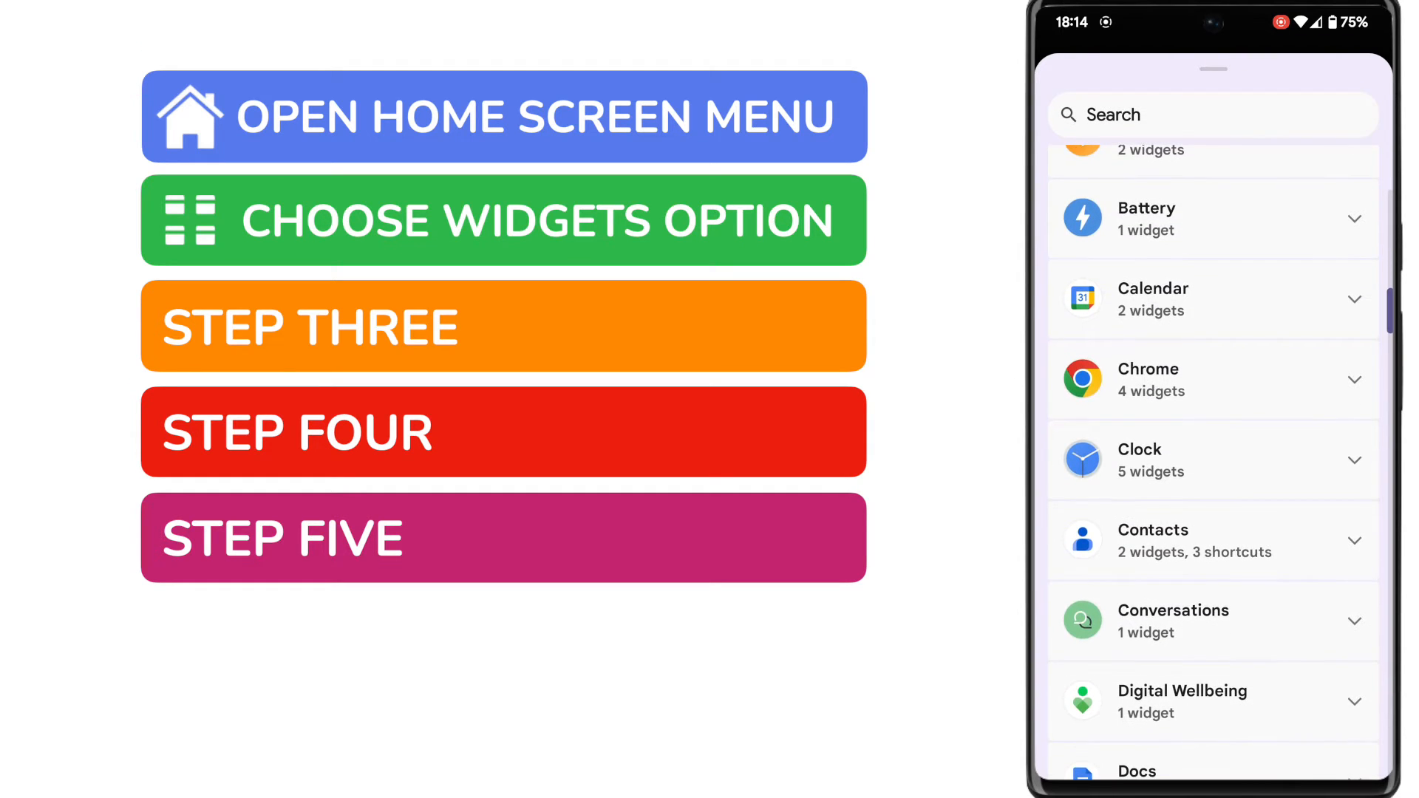
left_click(1213, 460)
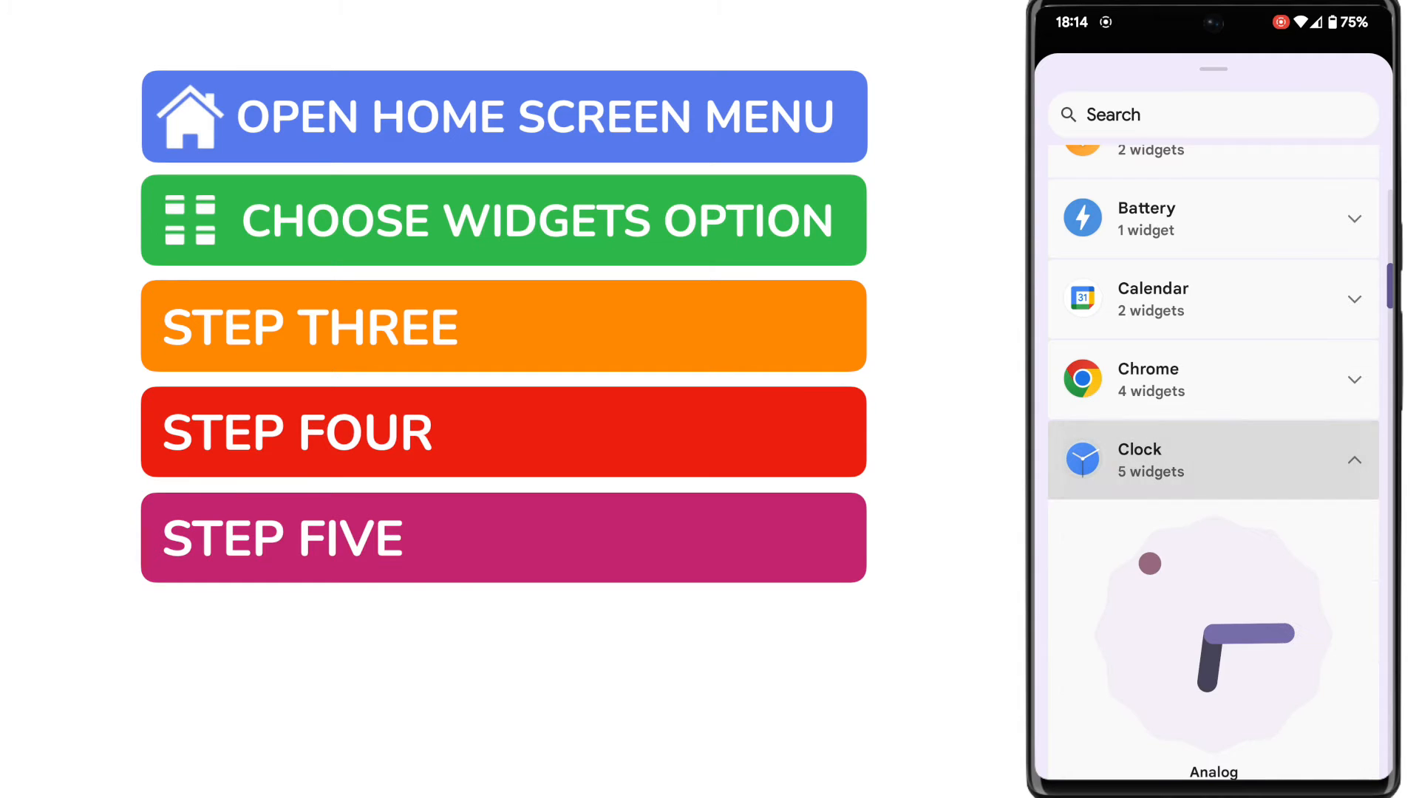
Scroll past the Analog, Stacked and Stopwatch previews to the World clock widget.
scroll("up", 3)
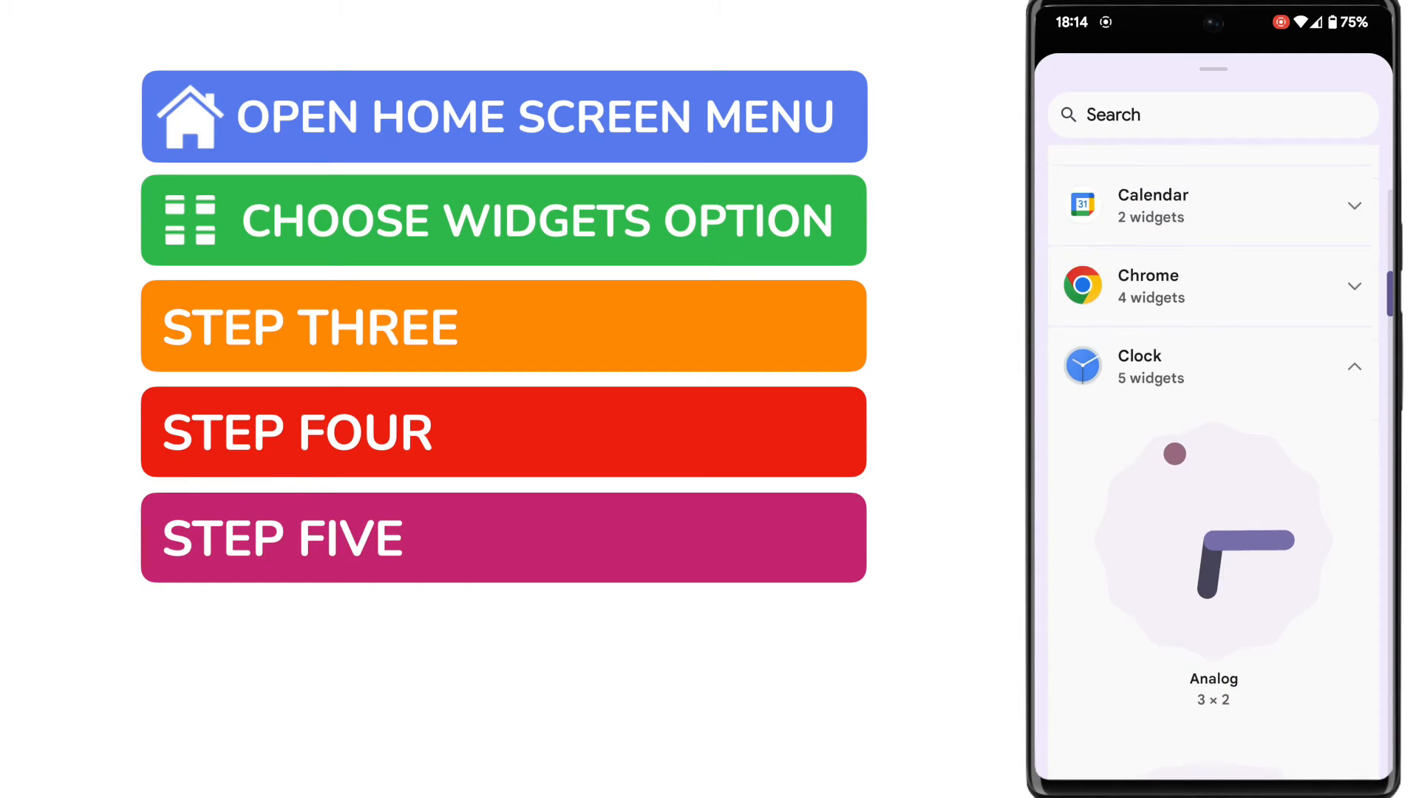
scroll("down", 3)
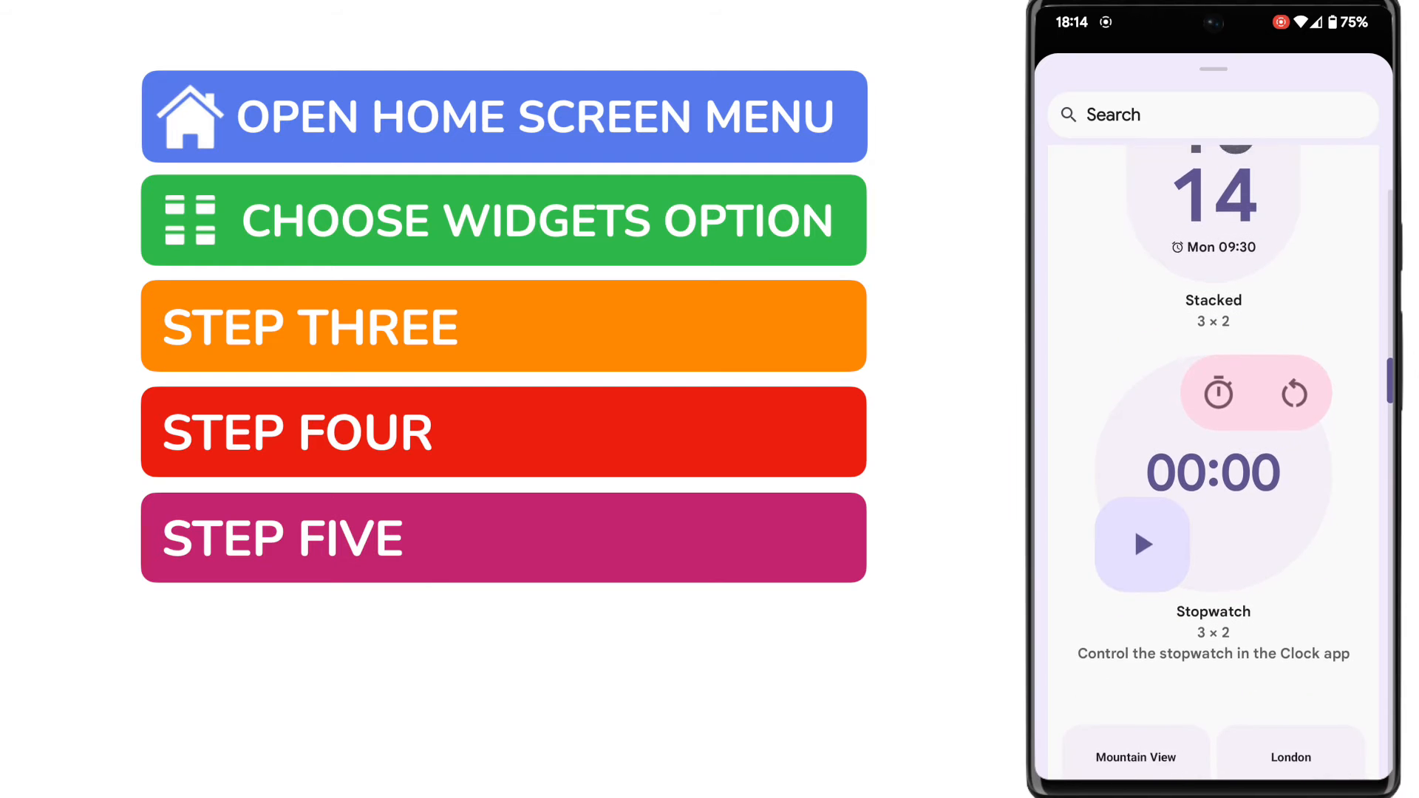
scroll("down", 3)
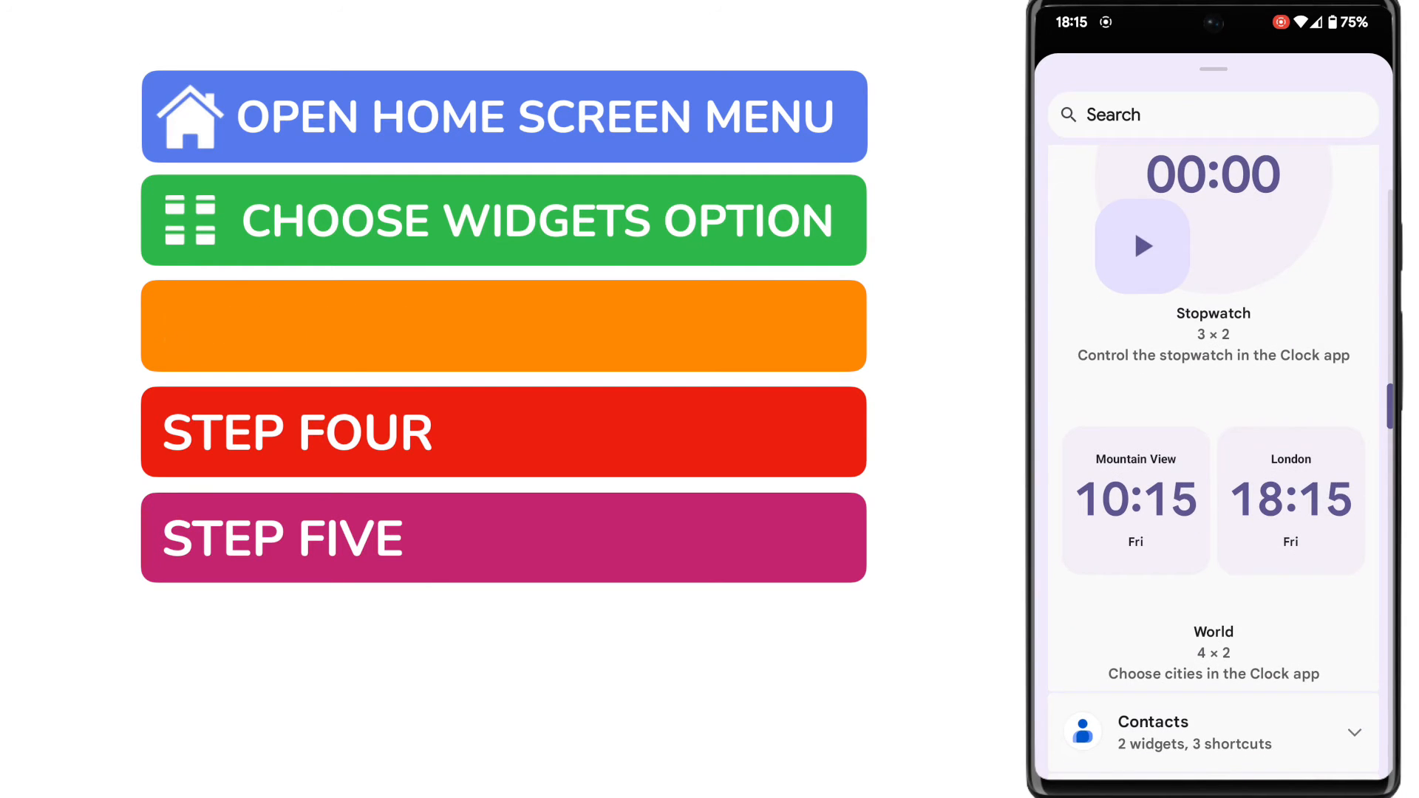